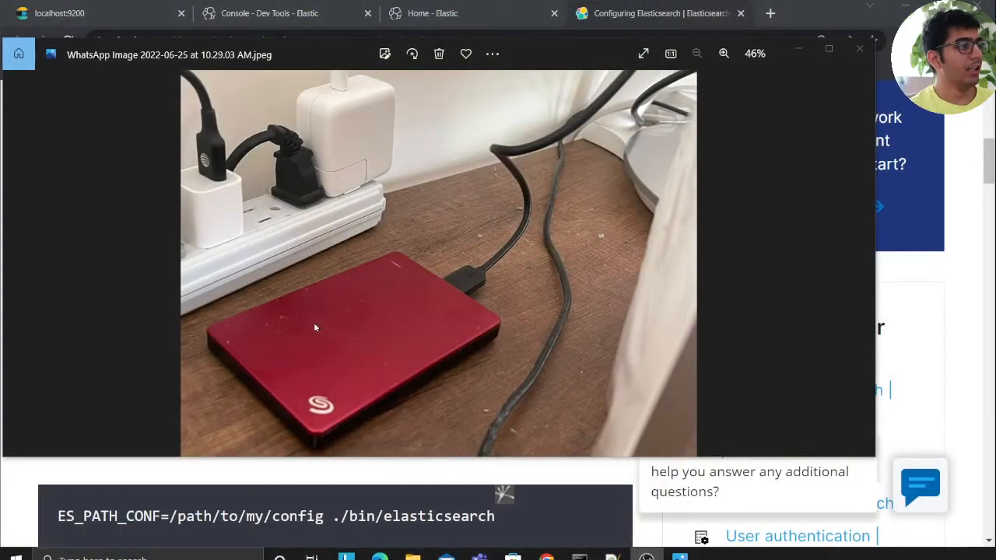
{"action": "mouse_move", "coordinate": [405, 350]}
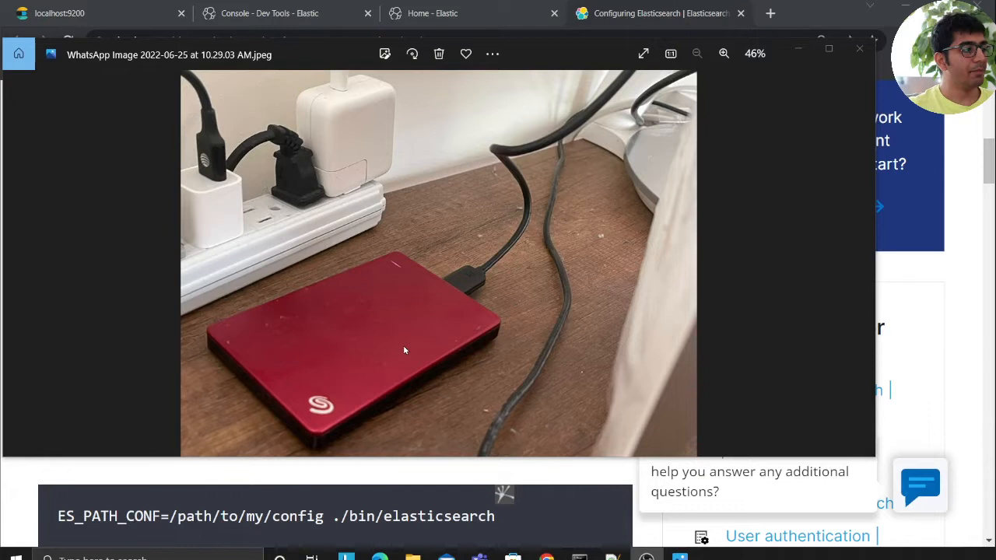
{"action": "mouse_move", "coordinate": [397, 298]}
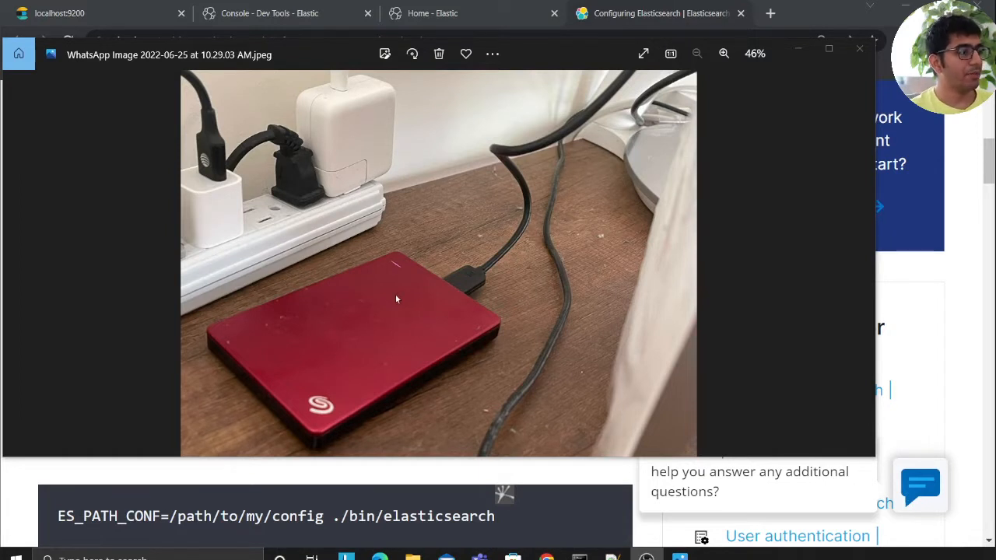
{"action": "mouse_move", "coordinate": [867, 94]}
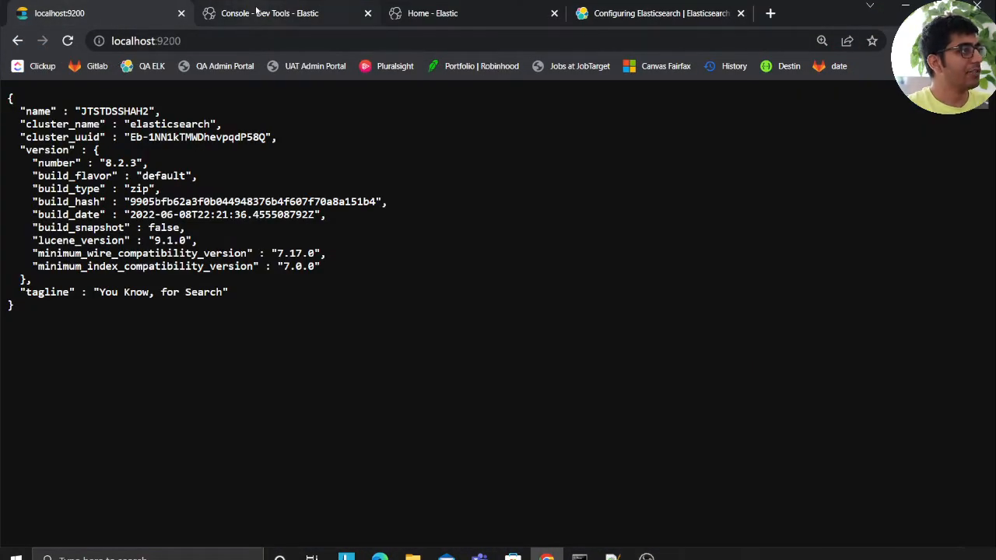
Step: Rerun GET _cat/nodes?h=h,diskAvail in Dev Tools (219.1gb), then switch to File Explorer
{"action": "left_click", "coordinate": [276, 14]}
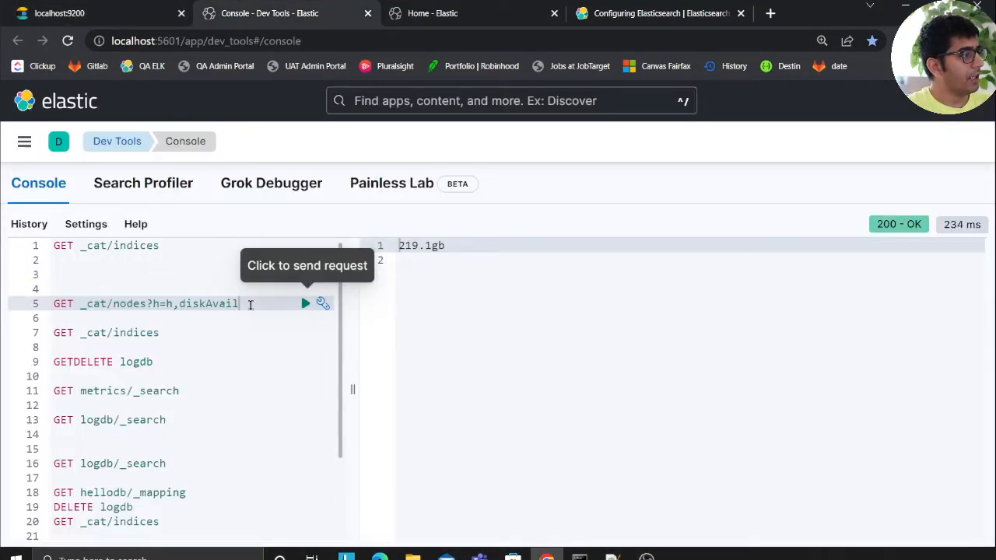
{"action": "left_click", "coordinate": [305, 303]}
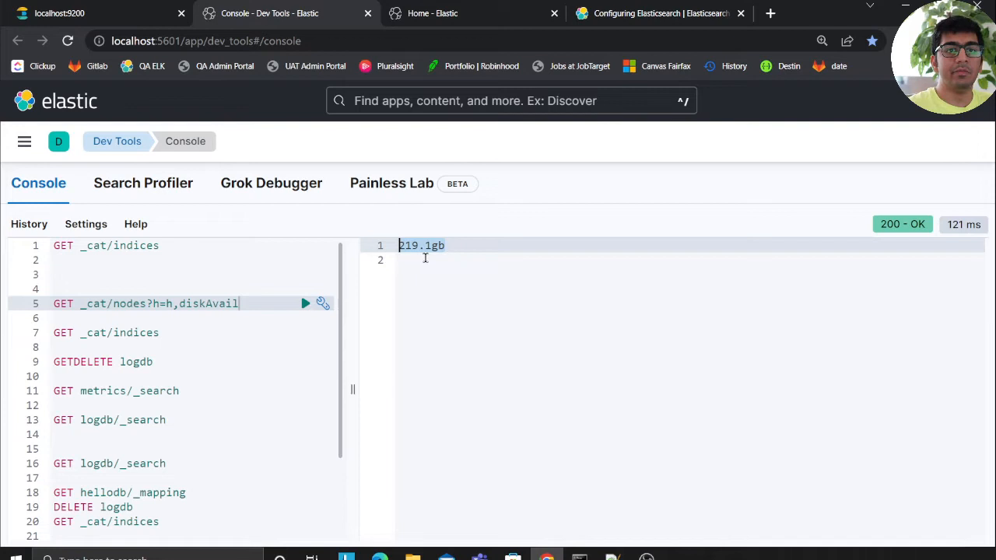
{"action": "mouse_move", "coordinate": [319, 135]}
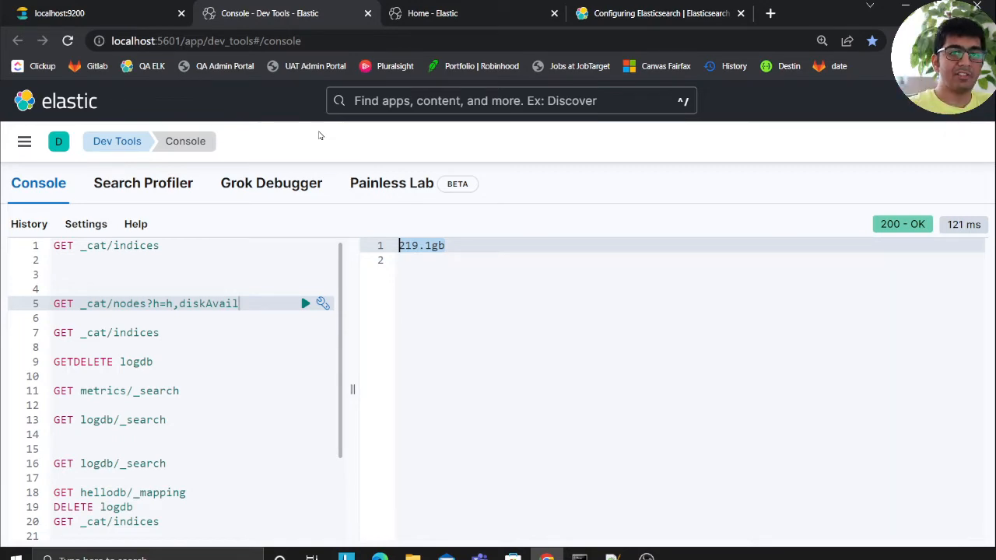
{"action": "key", "text": "alt+tab"}
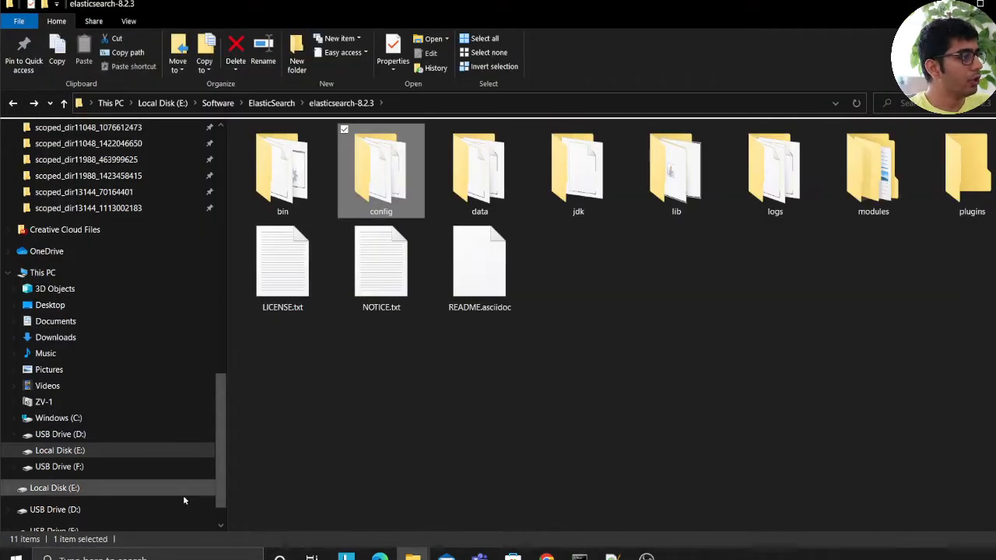
Step: Confirm drive E has 916 GB free and view the ElasticSearchData folder path
{"action": "left_click", "coordinate": [59, 449]}
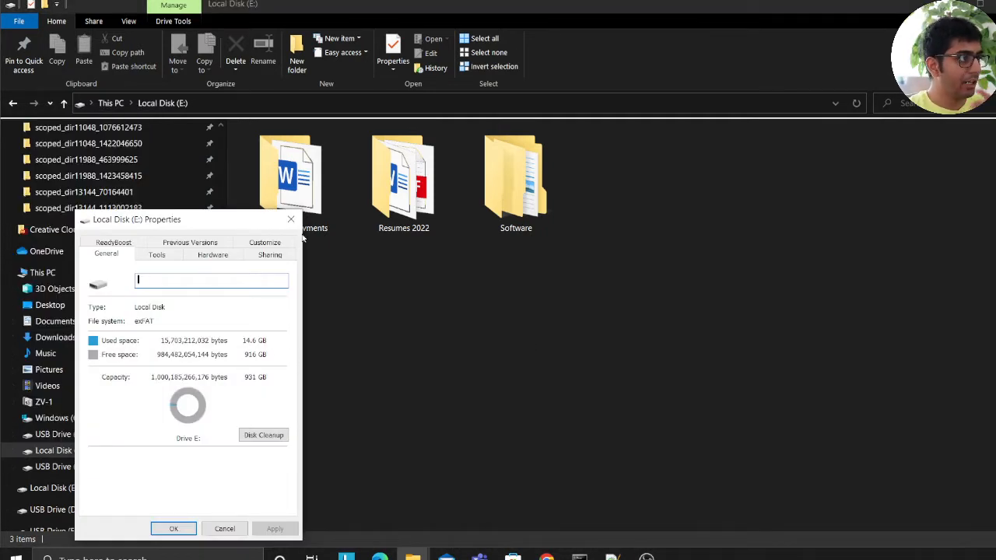
{"action": "left_click", "coordinate": [224, 528]}
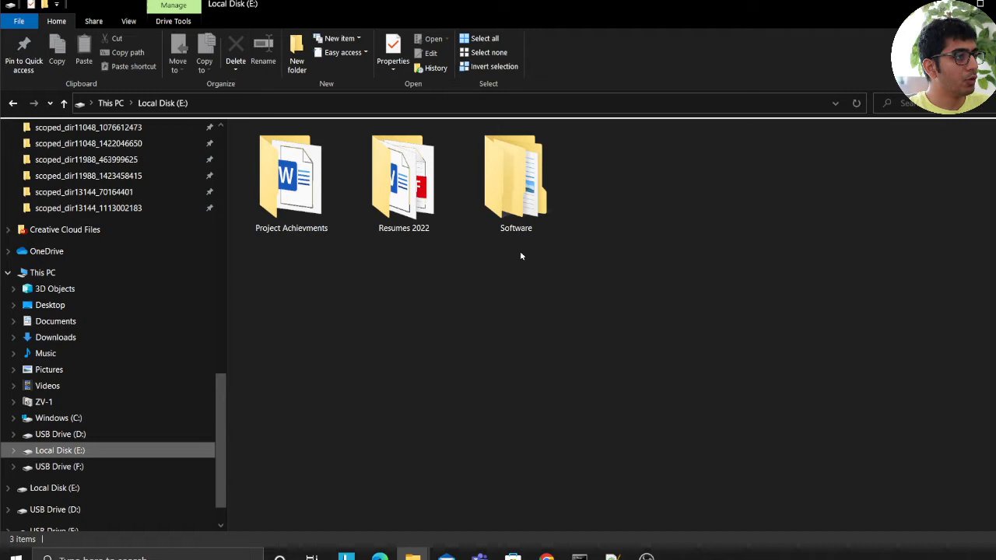
{"action": "double_click", "coordinate": [515, 175]}
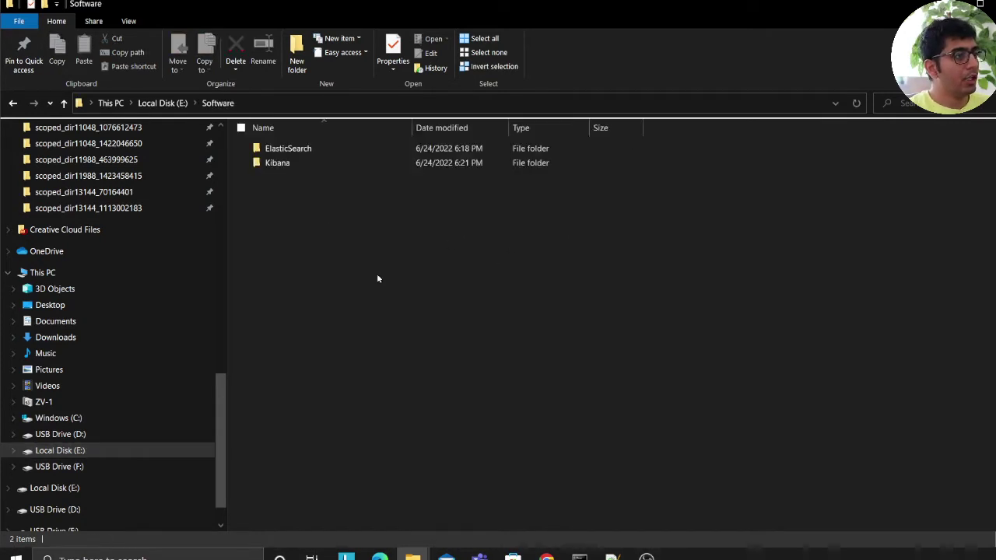
{"action": "double_click", "coordinate": [288, 148]}
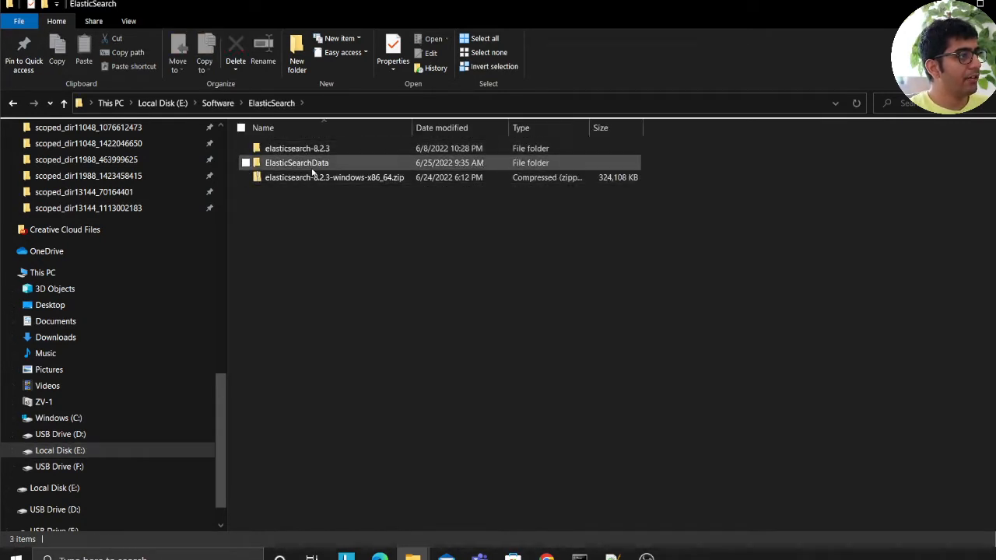
{"action": "double_click", "coordinate": [296, 162]}
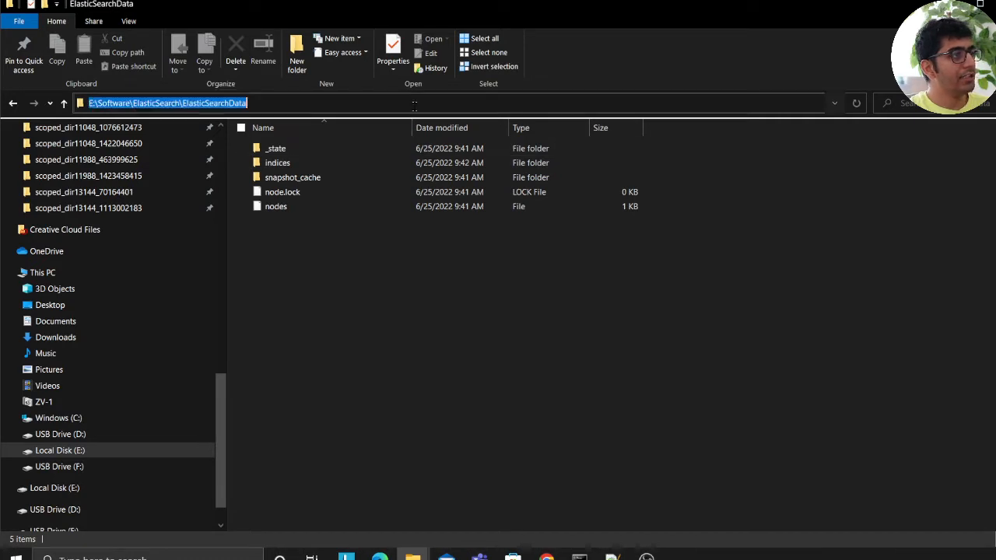
{"action": "left_click", "coordinate": [427, 331]}
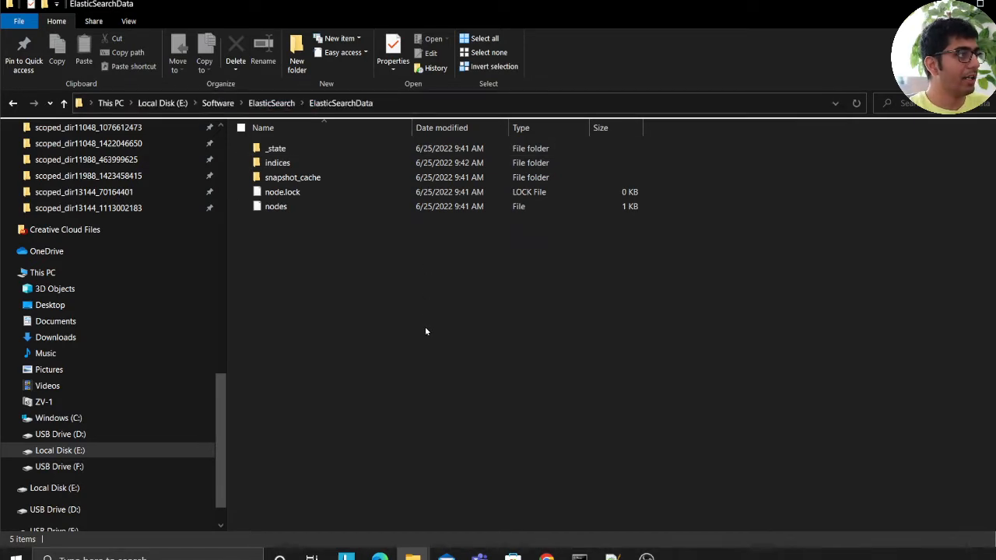
Step: Browse to elasticsearch-8.2.3\config and bring up elasticsearch.yml's context menu
{"action": "left_click", "coordinate": [217, 103]}
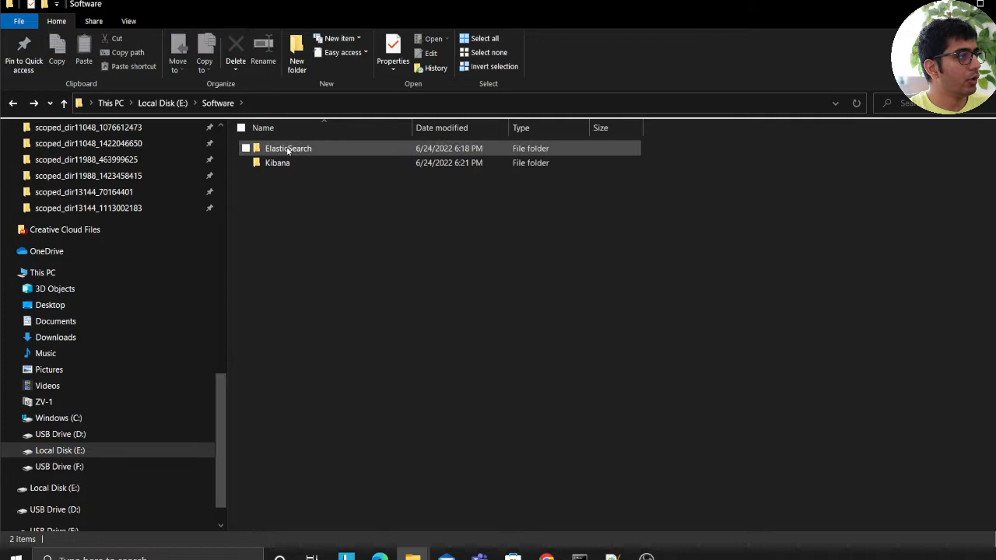
{"action": "double_click", "coordinate": [287, 148]}
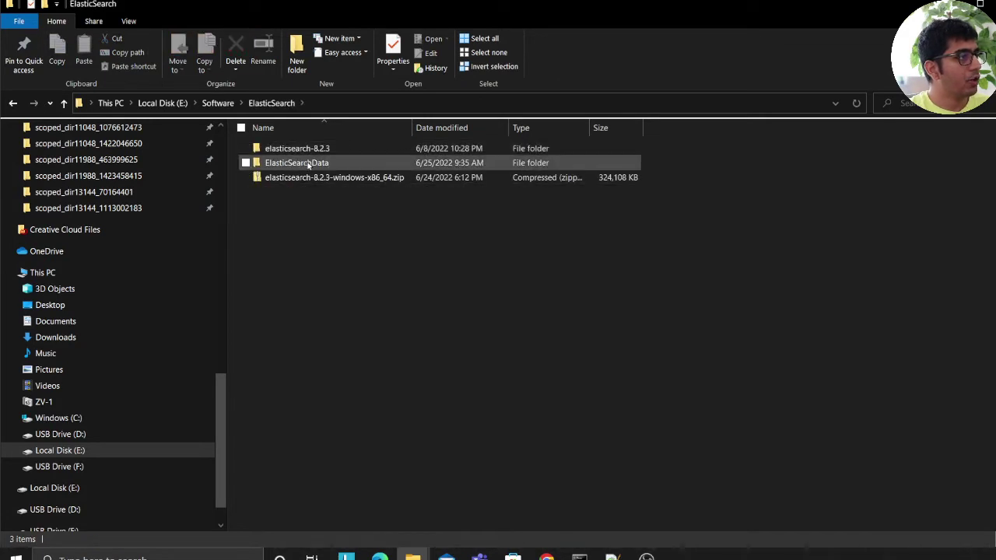
{"action": "double_click", "coordinate": [295, 148]}
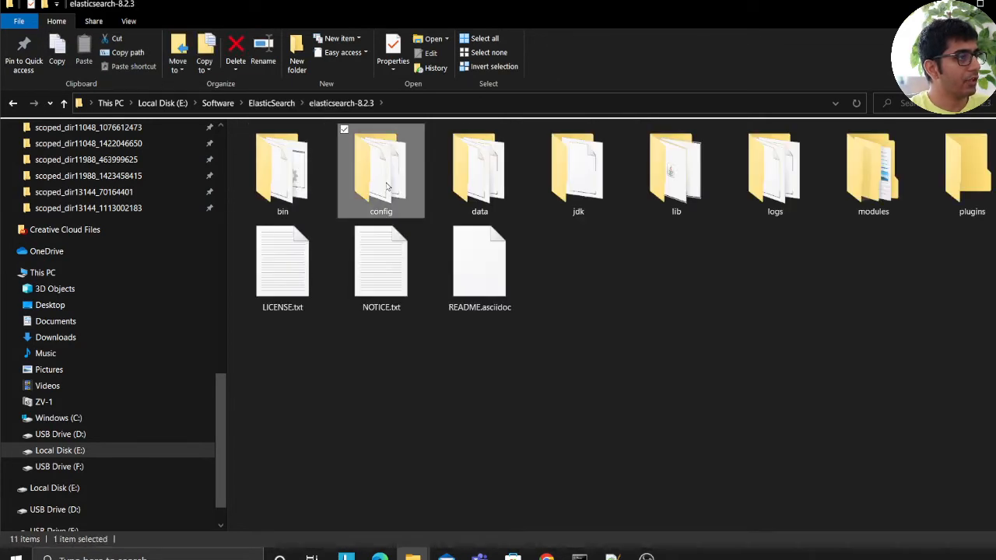
{"action": "double_click", "coordinate": [381, 163]}
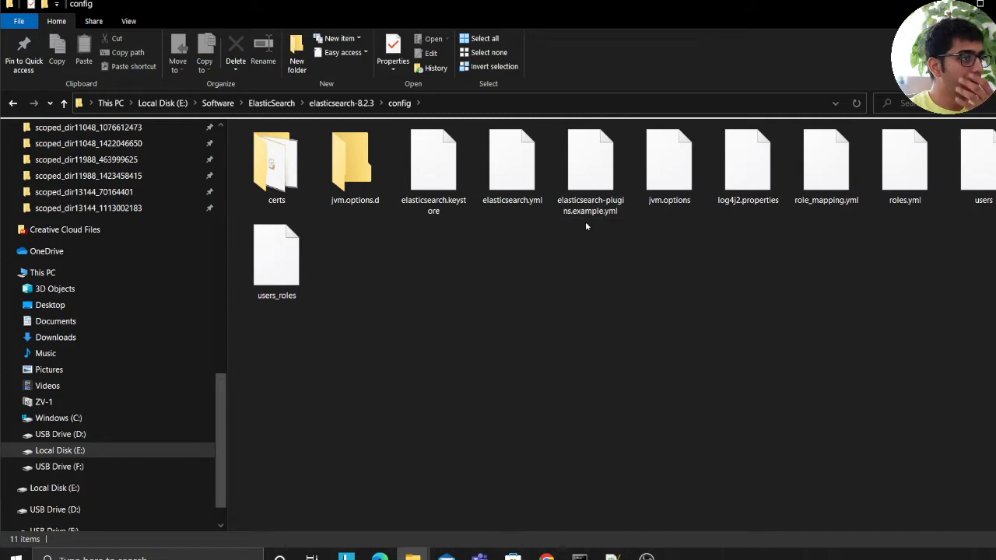
{"action": "right_click", "coordinate": [511, 164]}
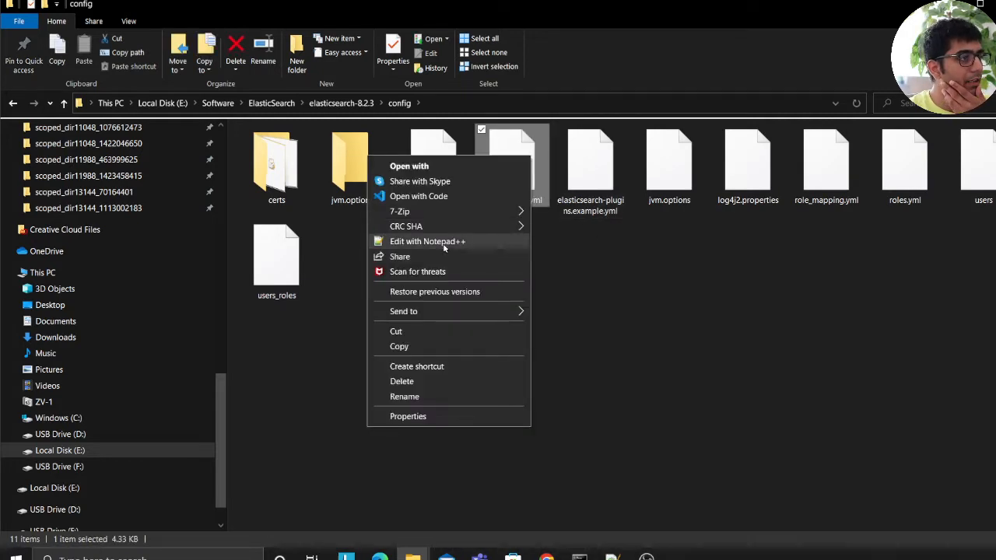
Step: Open elasticsearch.yml in Notepad++ (path.data C:\ElasticSearchDataDirectory) and a new Command Prompt
{"action": "left_click", "coordinate": [427, 241]}
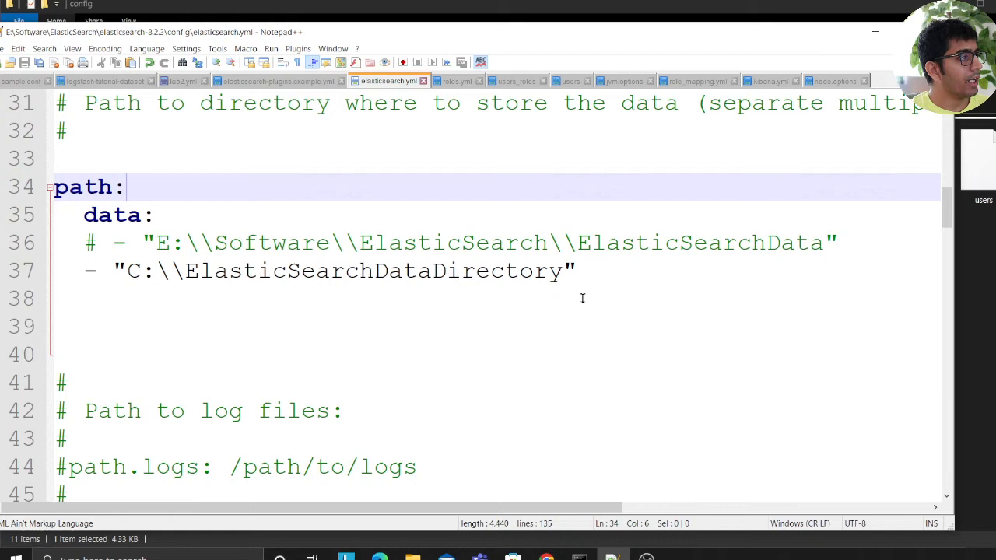
{"action": "left_click", "coordinate": [374, 358]}
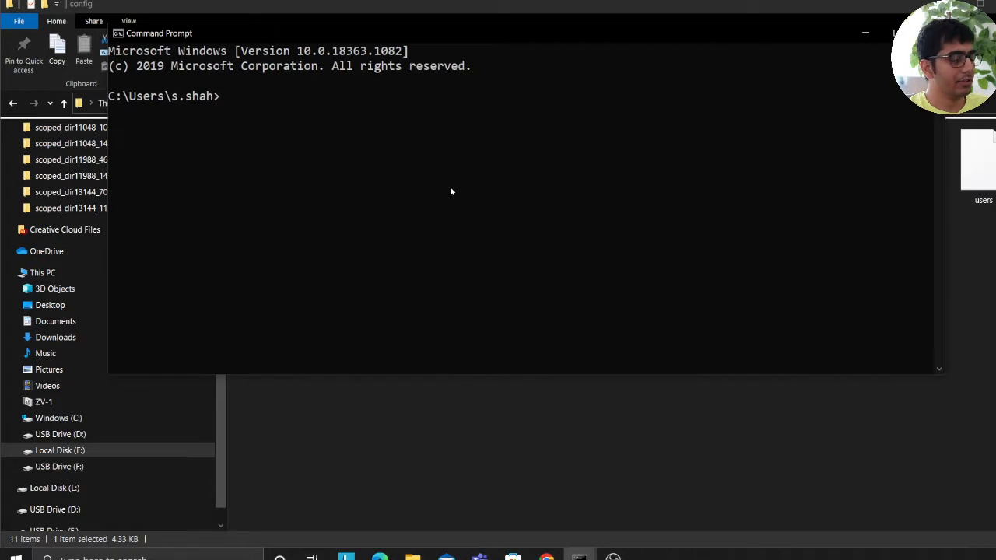
Step: Enter the 'elasticsearch' command in Command Prompt to start the node
{"action": "type", "text": "ela"}
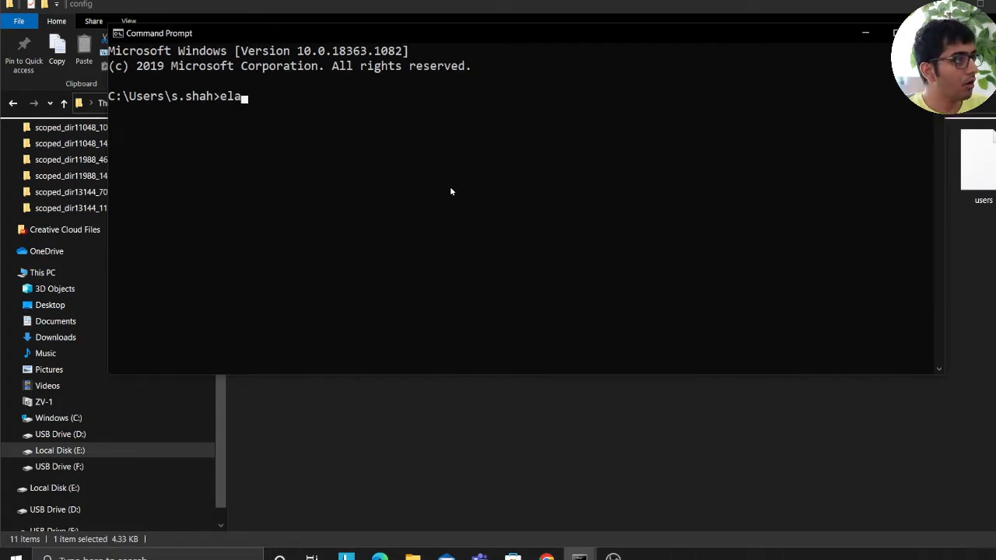
{"action": "type", "text": "stics"}
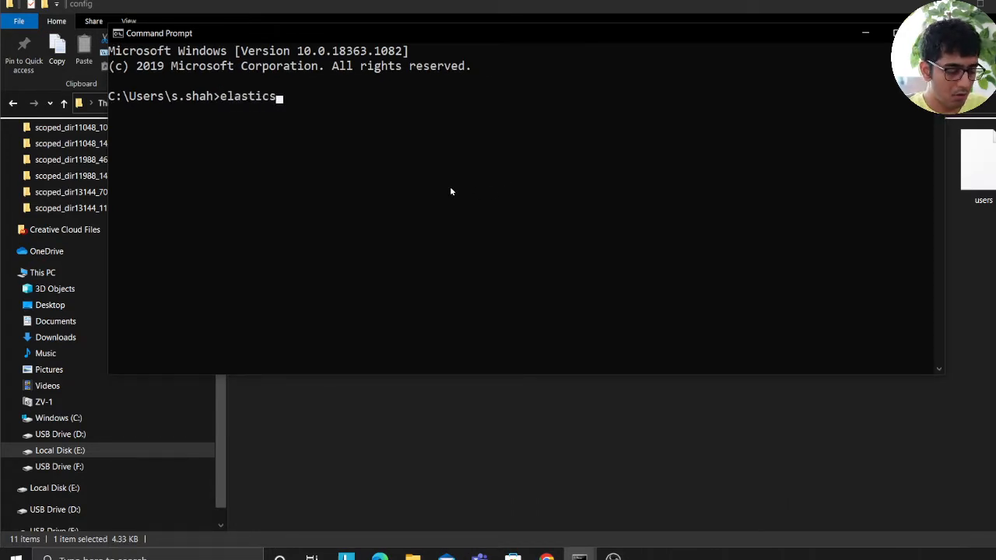
{"action": "type", "text": "earch"}
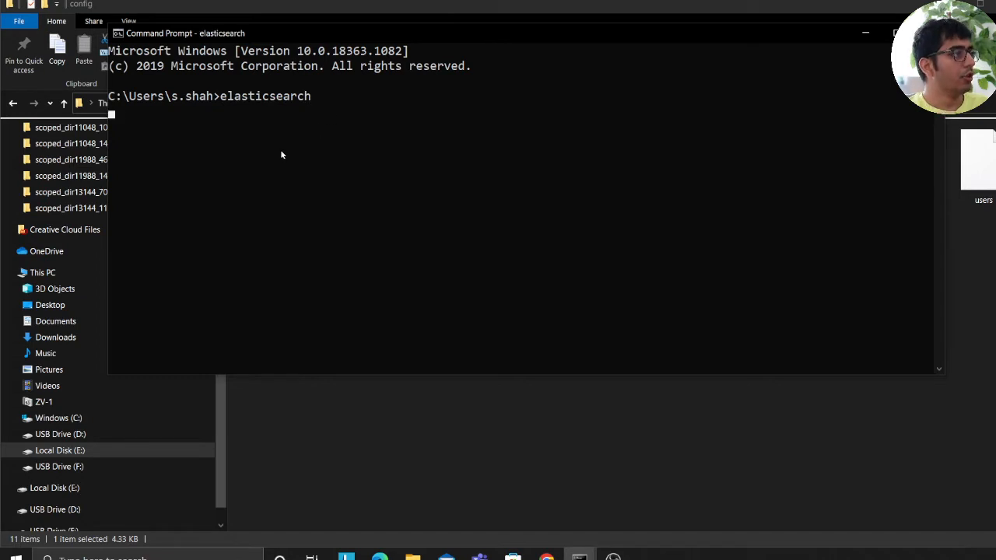
{"action": "mouse_move", "coordinate": [272, 158]}
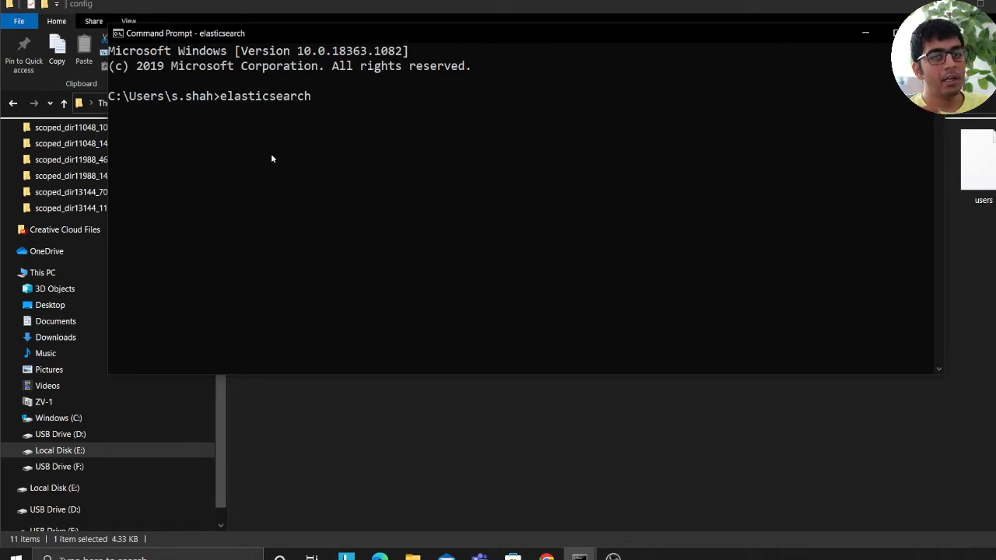
{"action": "mouse_move", "coordinate": [321, 199]}
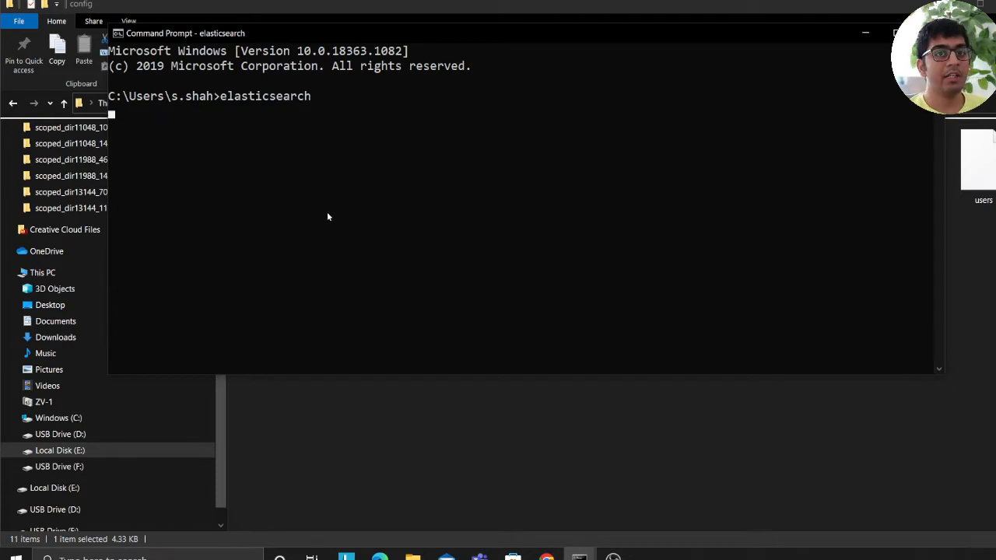
{"action": "mouse_move", "coordinate": [320, 244]}
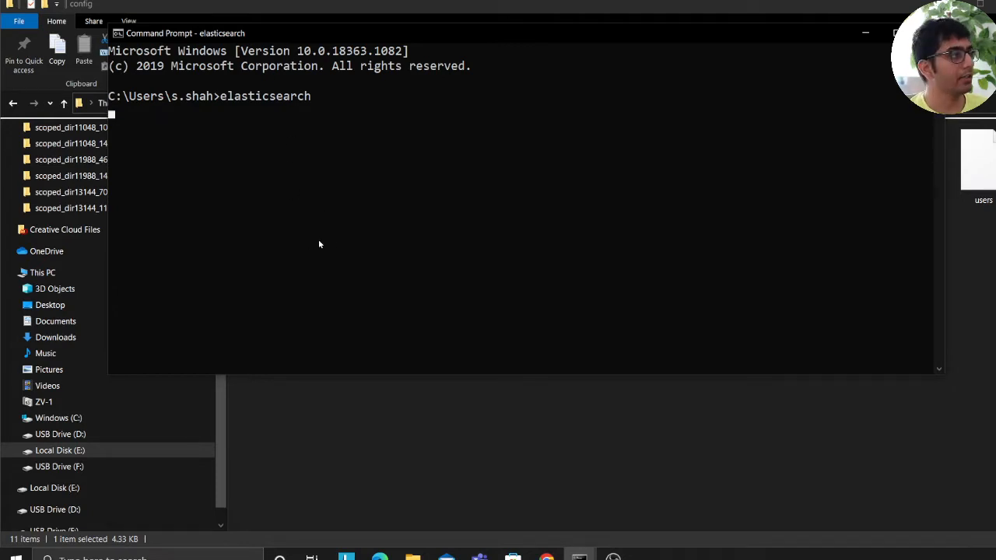
{"action": "mouse_move", "coordinate": [375, 213]}
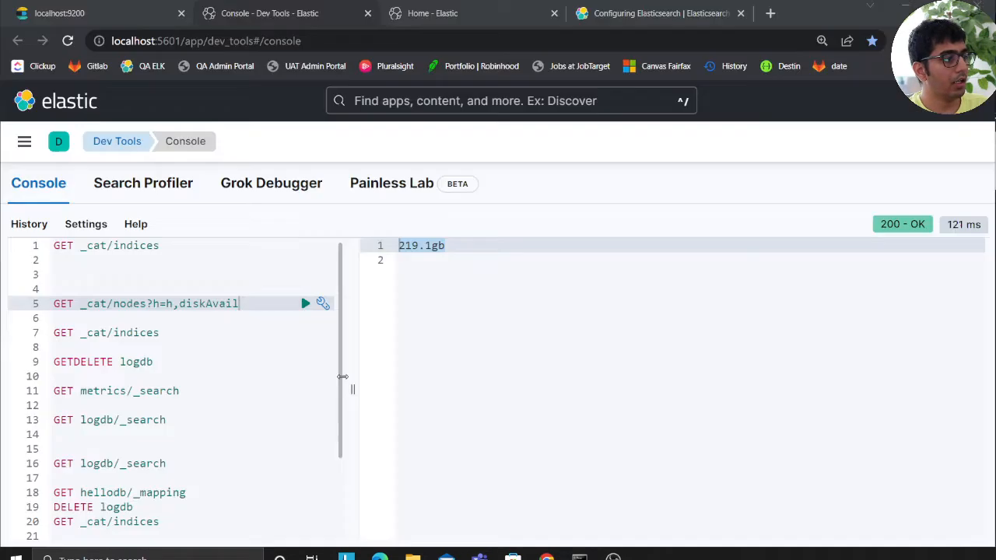
Step: Review the startup log showing data paths on C: and E: with 1.1tb usable
{"action": "left_click", "coordinate": [62, 12]}
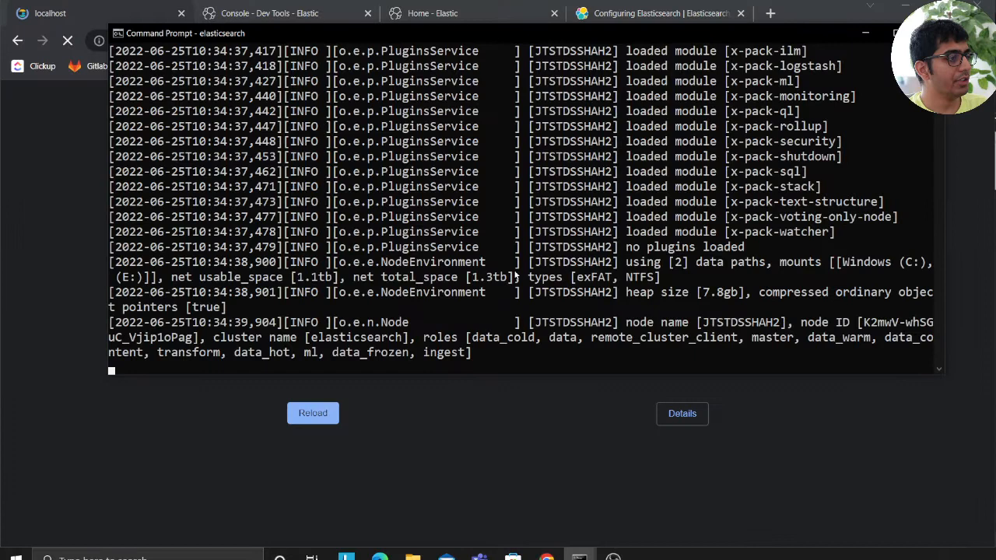
{"action": "left_click", "coordinate": [62, 13]}
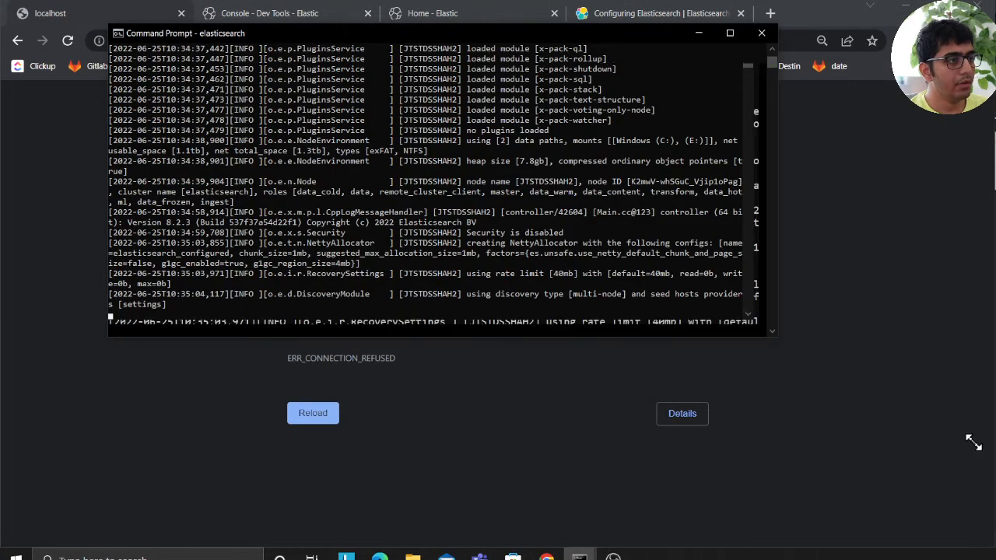
{"action": "left_click", "coordinate": [729, 32]}
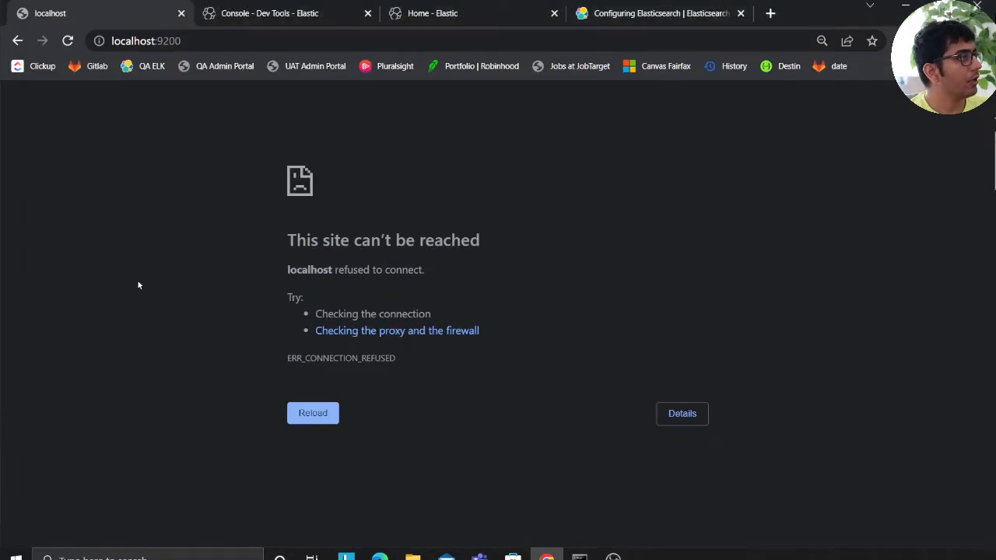
Step: Reload localhost:9200 to confirm node 8.2.3, then rerun the diskAvail query showing 1.1tb
{"action": "left_click", "coordinate": [312, 413]}
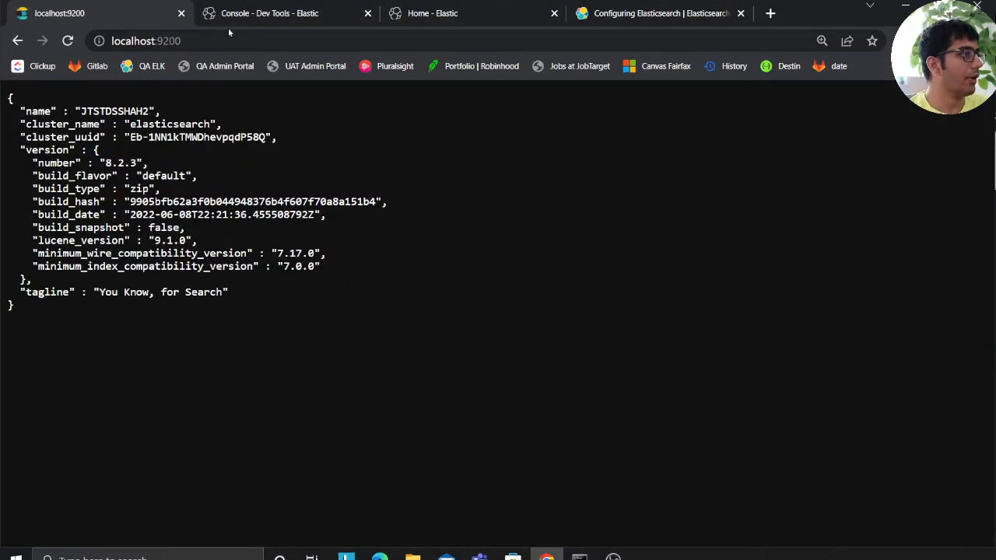
{"action": "left_click", "coordinate": [288, 13]}
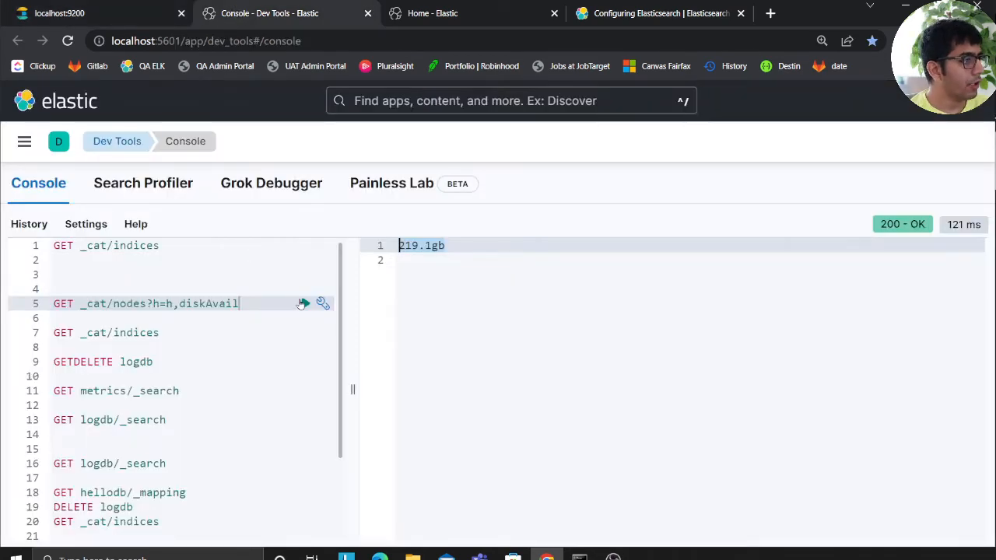
{"action": "left_click", "coordinate": [305, 303]}
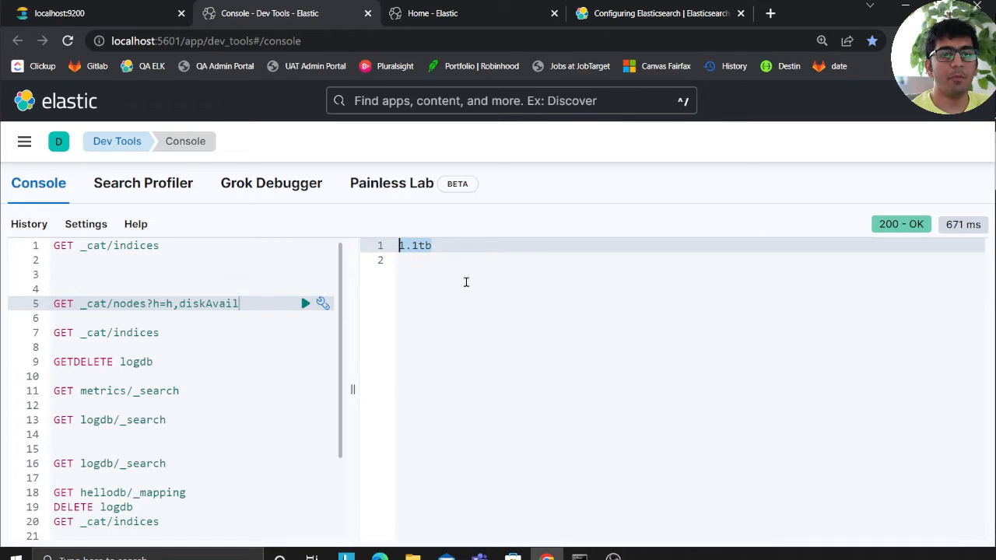
{"action": "mouse_move", "coordinate": [441, 251]}
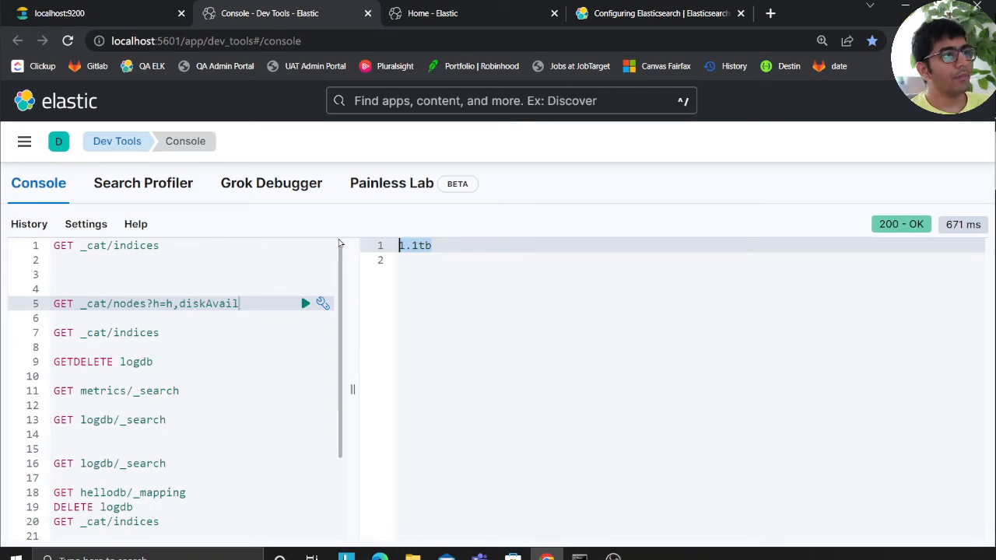
{"action": "left_click", "coordinate": [660, 13]}
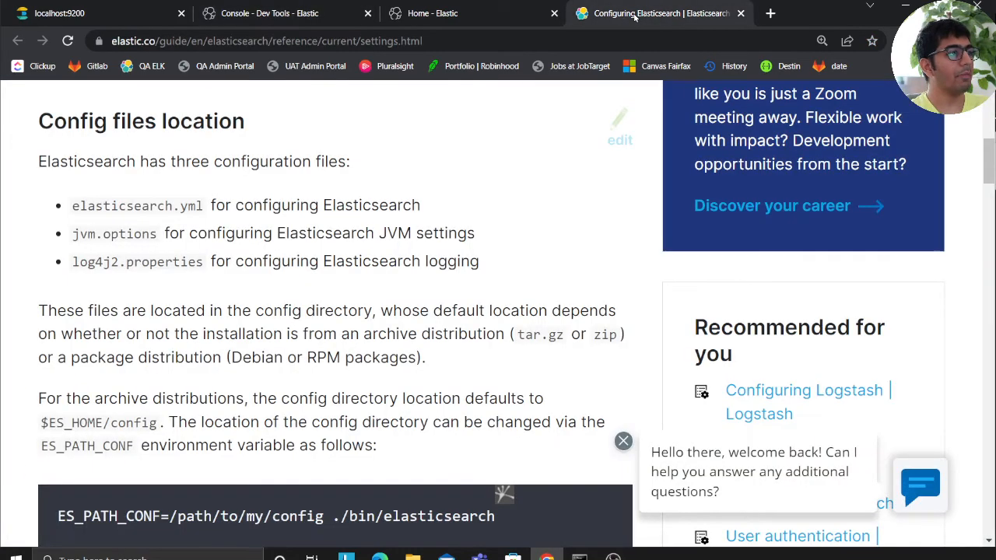
{"action": "left_click", "coordinate": [273, 13]}
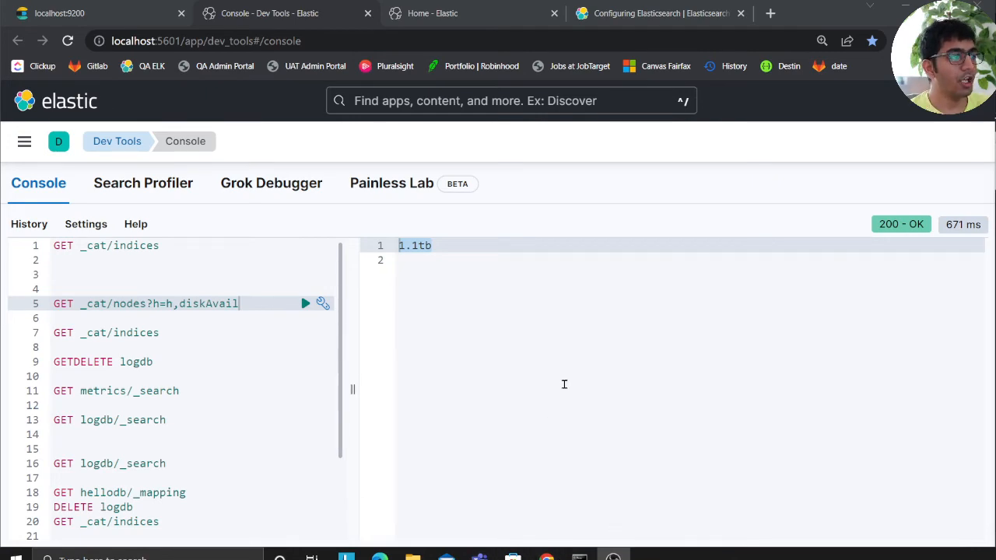
{"action": "left_click", "coordinate": [660, 13]}
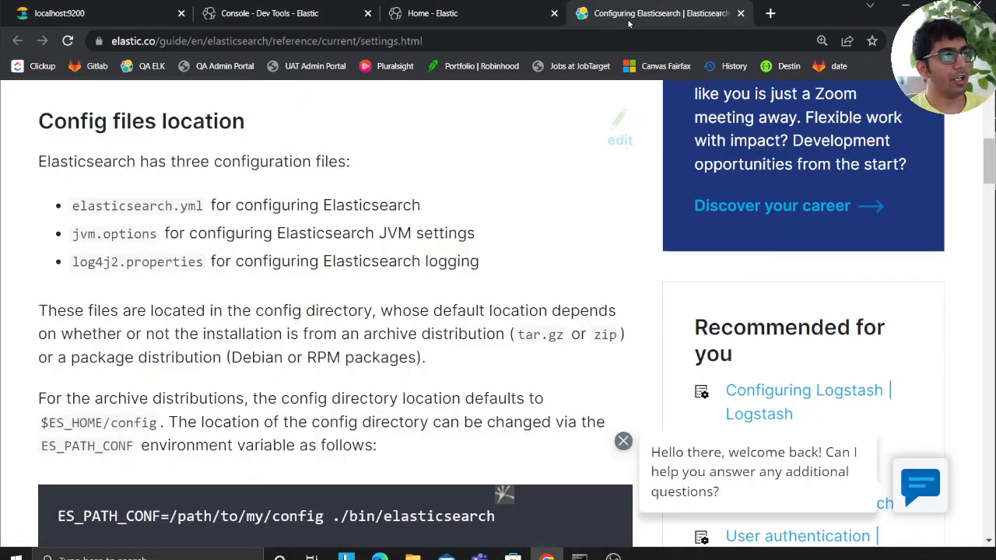
{"action": "scroll", "scroll_direction": "up", "scroll_amount": 3}
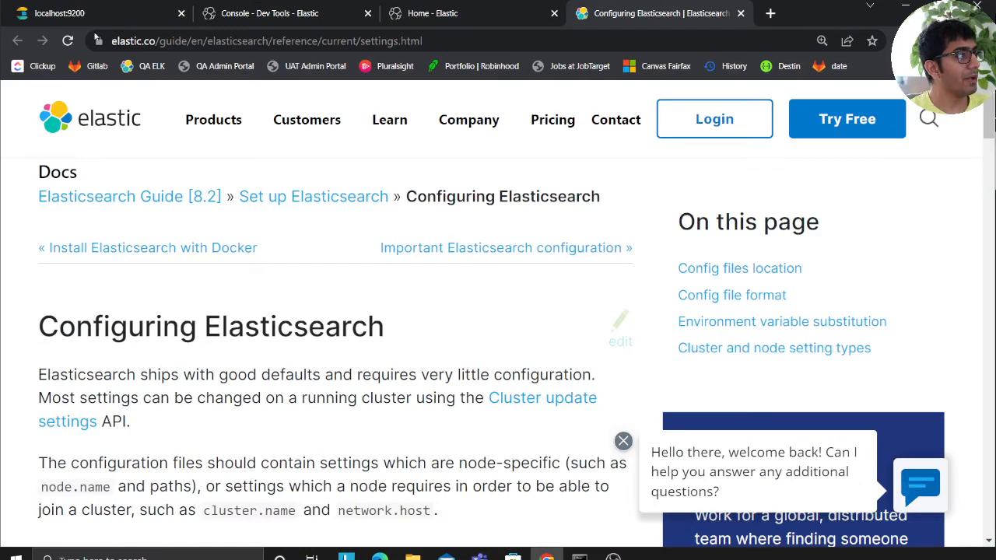
{"action": "left_click", "coordinate": [280, 13]}
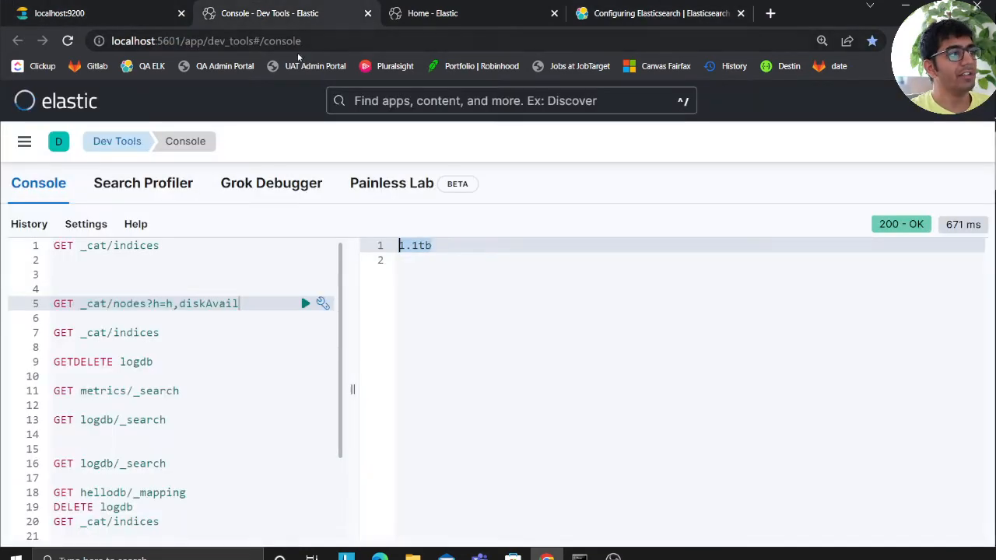